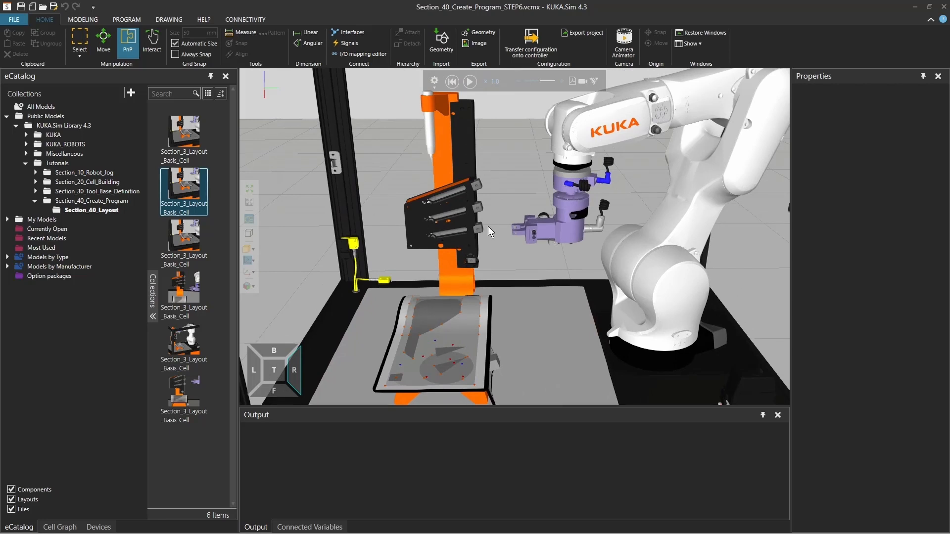
Step: Switch to the PROGRAM tab and show the empty Take_Pen() routine in the Program Editor
click(126, 19)
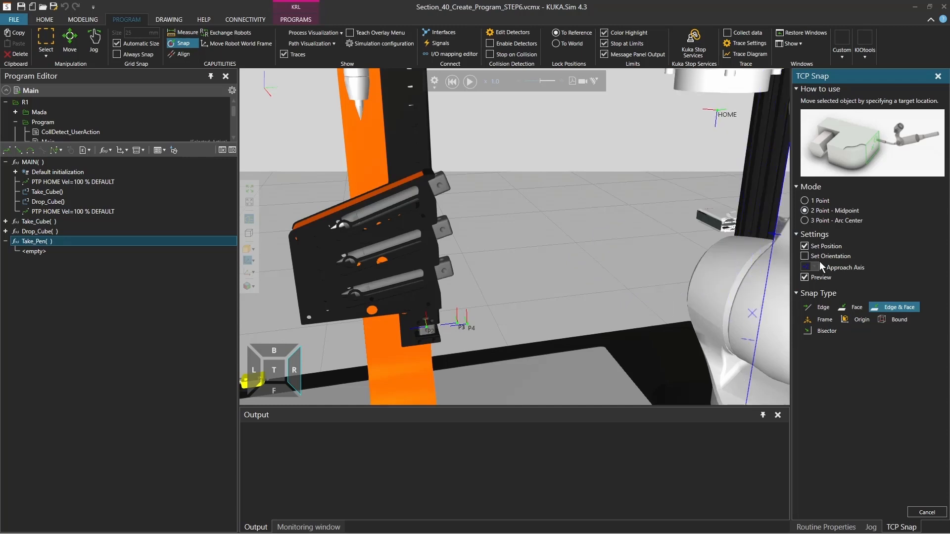
Step: Snap the robot's tool to the pen's midpoint in the magazine using 2-point TCP Snap
click(94, 39)
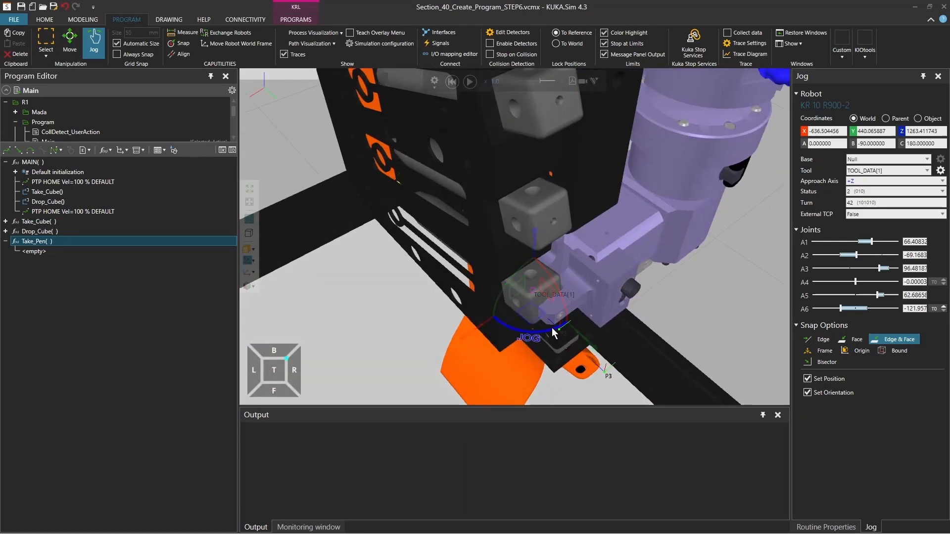
drag(551, 334, 582, 294)
text(-100.000000)
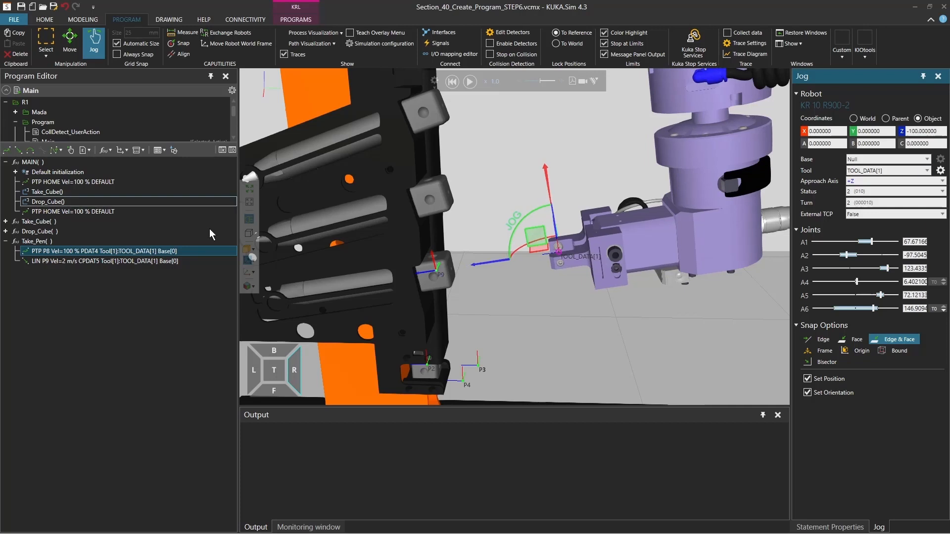
Step: Add the LIN motion to point P9 at the pen in Take_Pen()
click(186, 33)
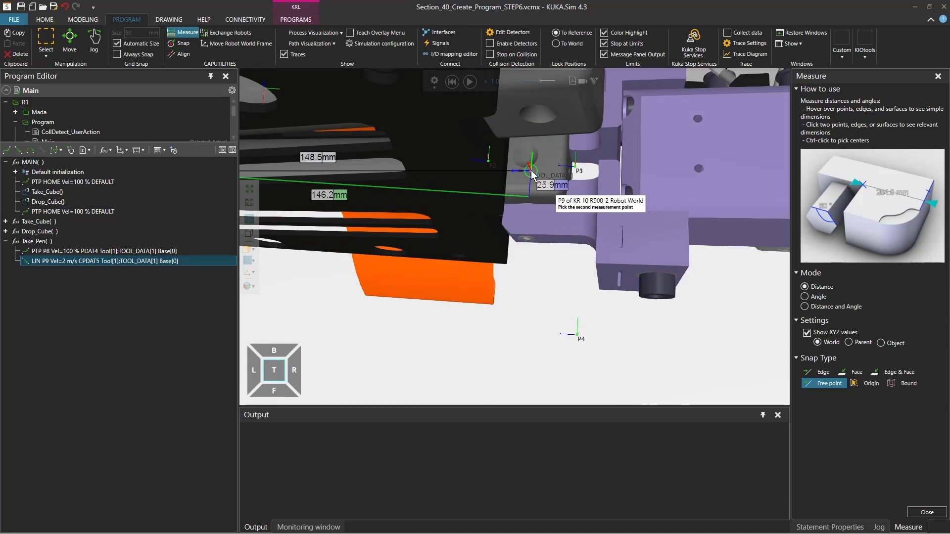